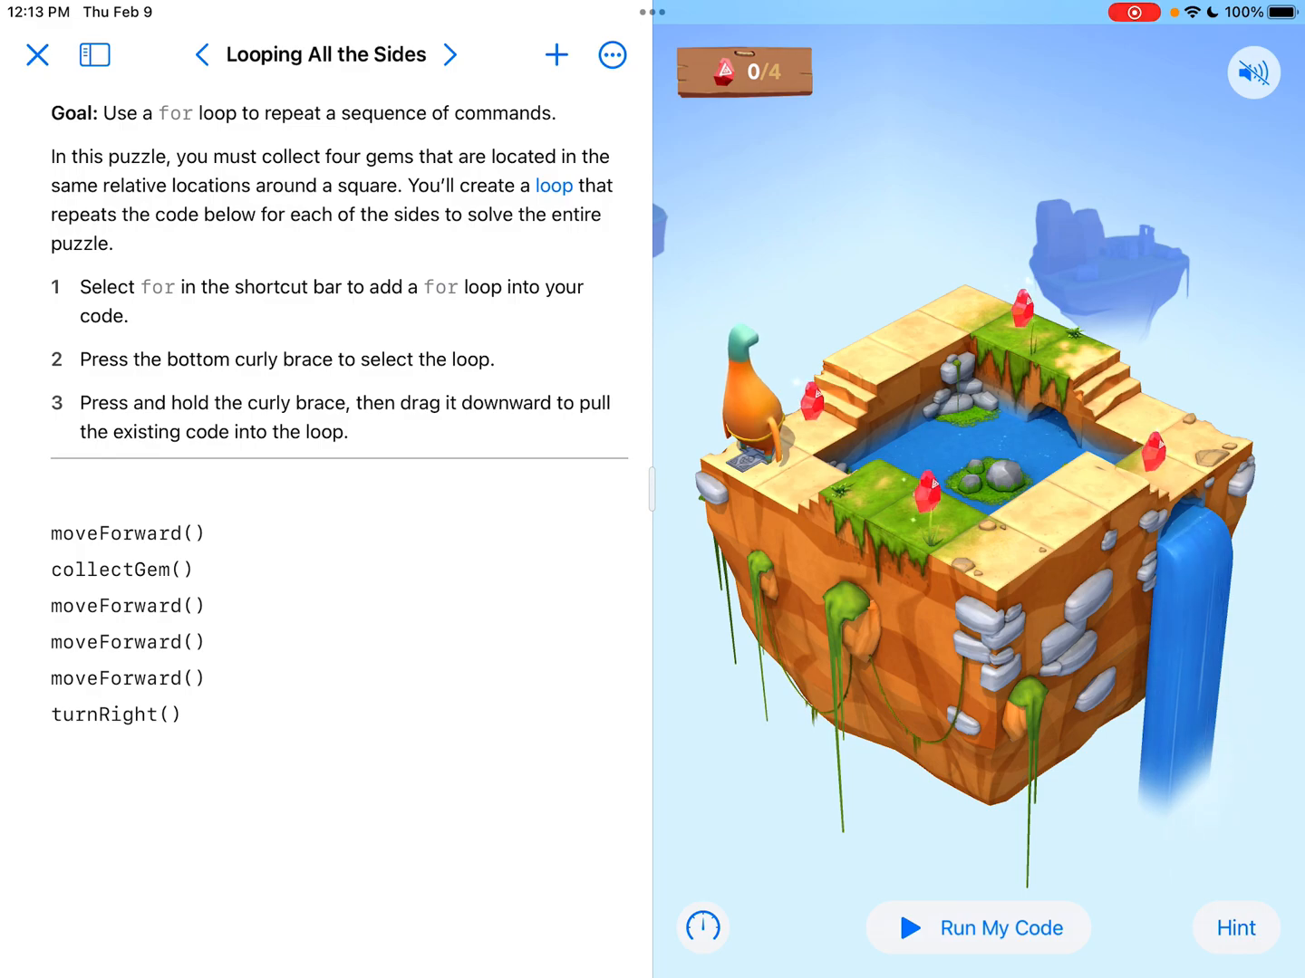
Show the Learn to Code 1 copy table of contents and browse down the lesson pages.
left_click(95, 54)
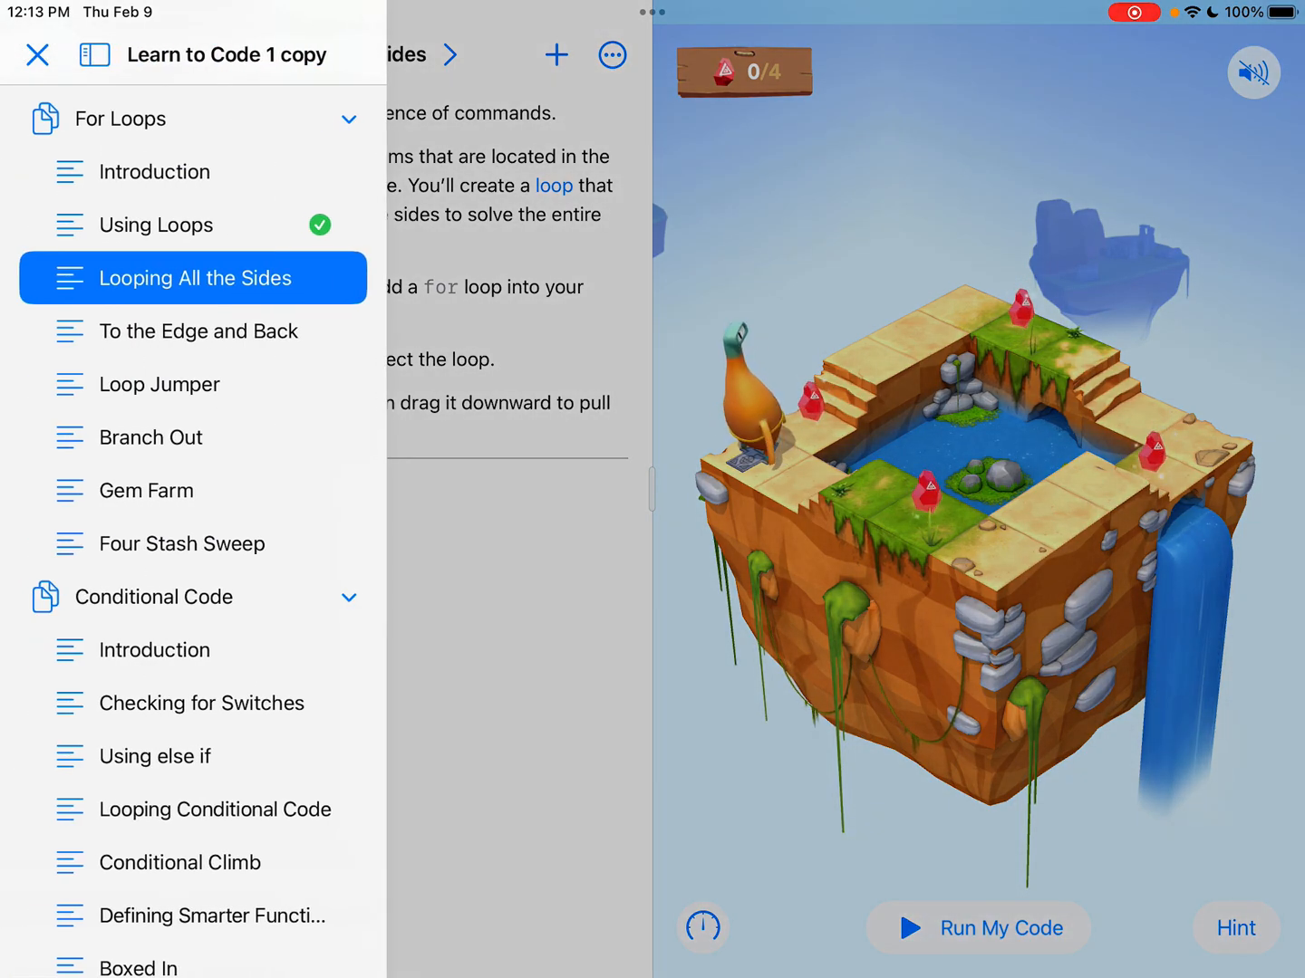
scroll("down", 3)
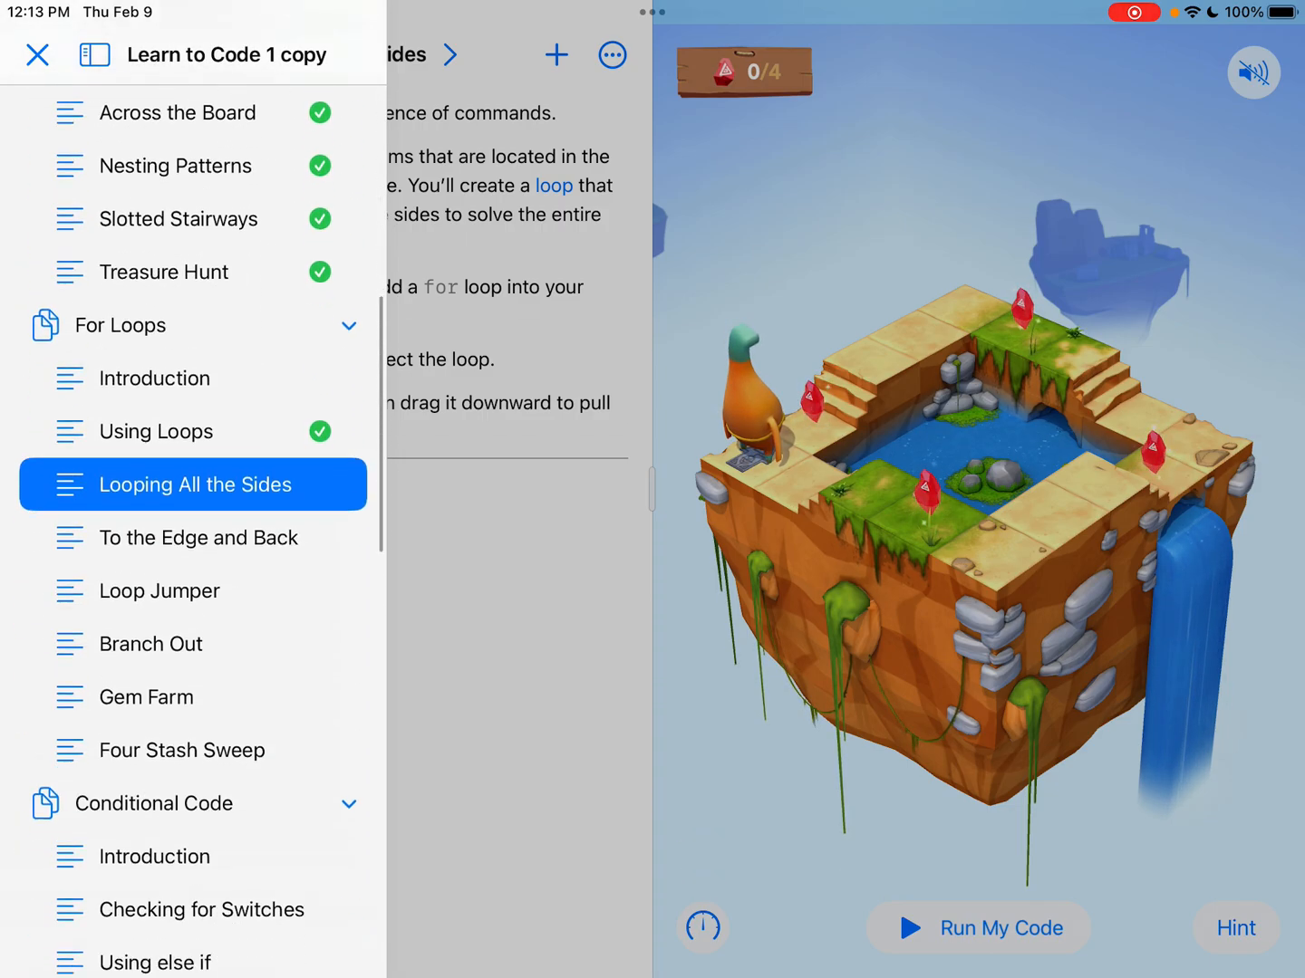
scroll("down", 3)
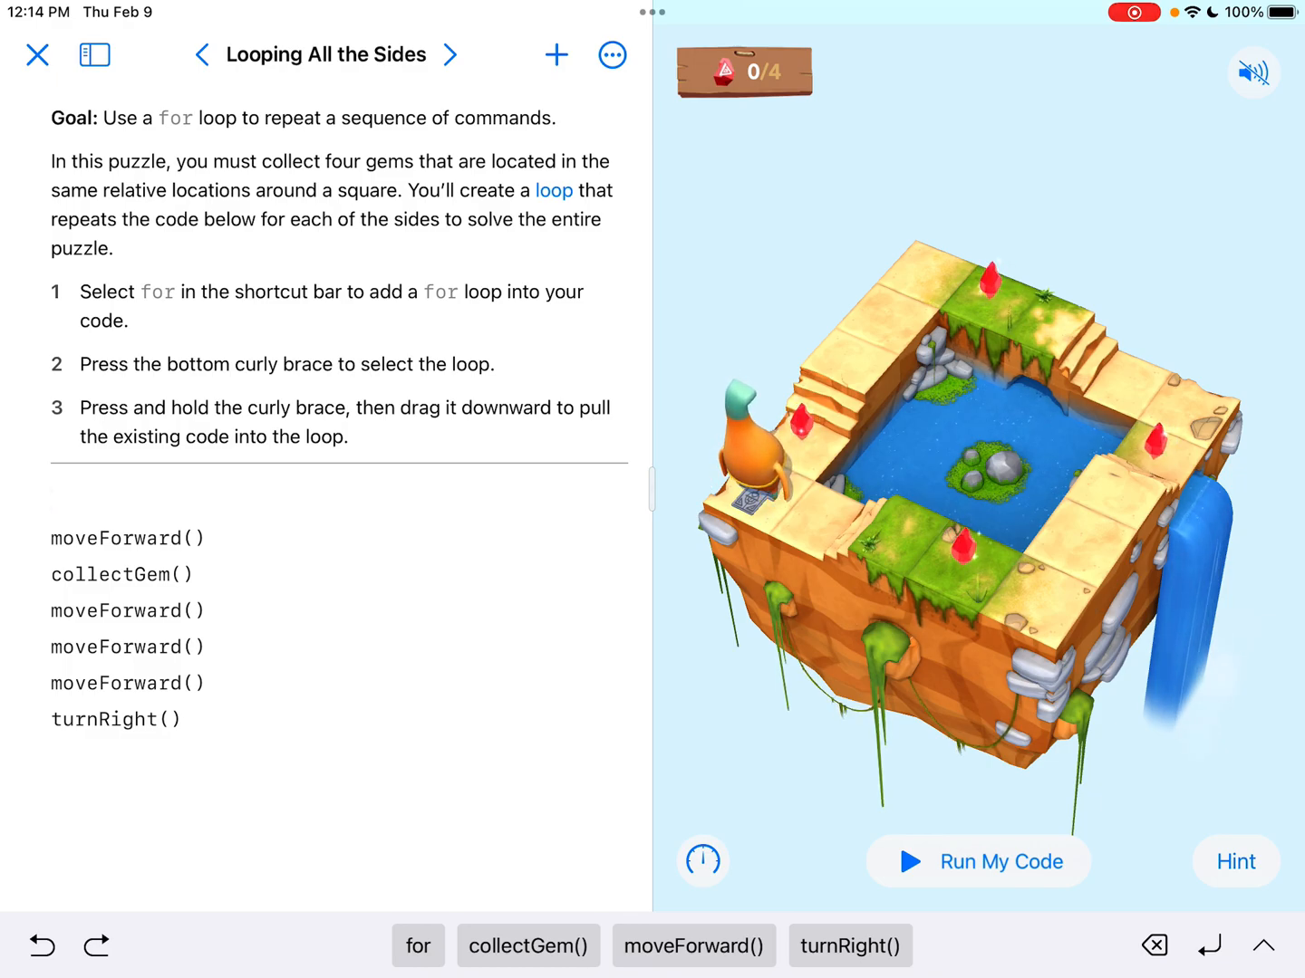
Insert an empty for loop above the starter commands and select the whole loop.
left_click(417, 946)
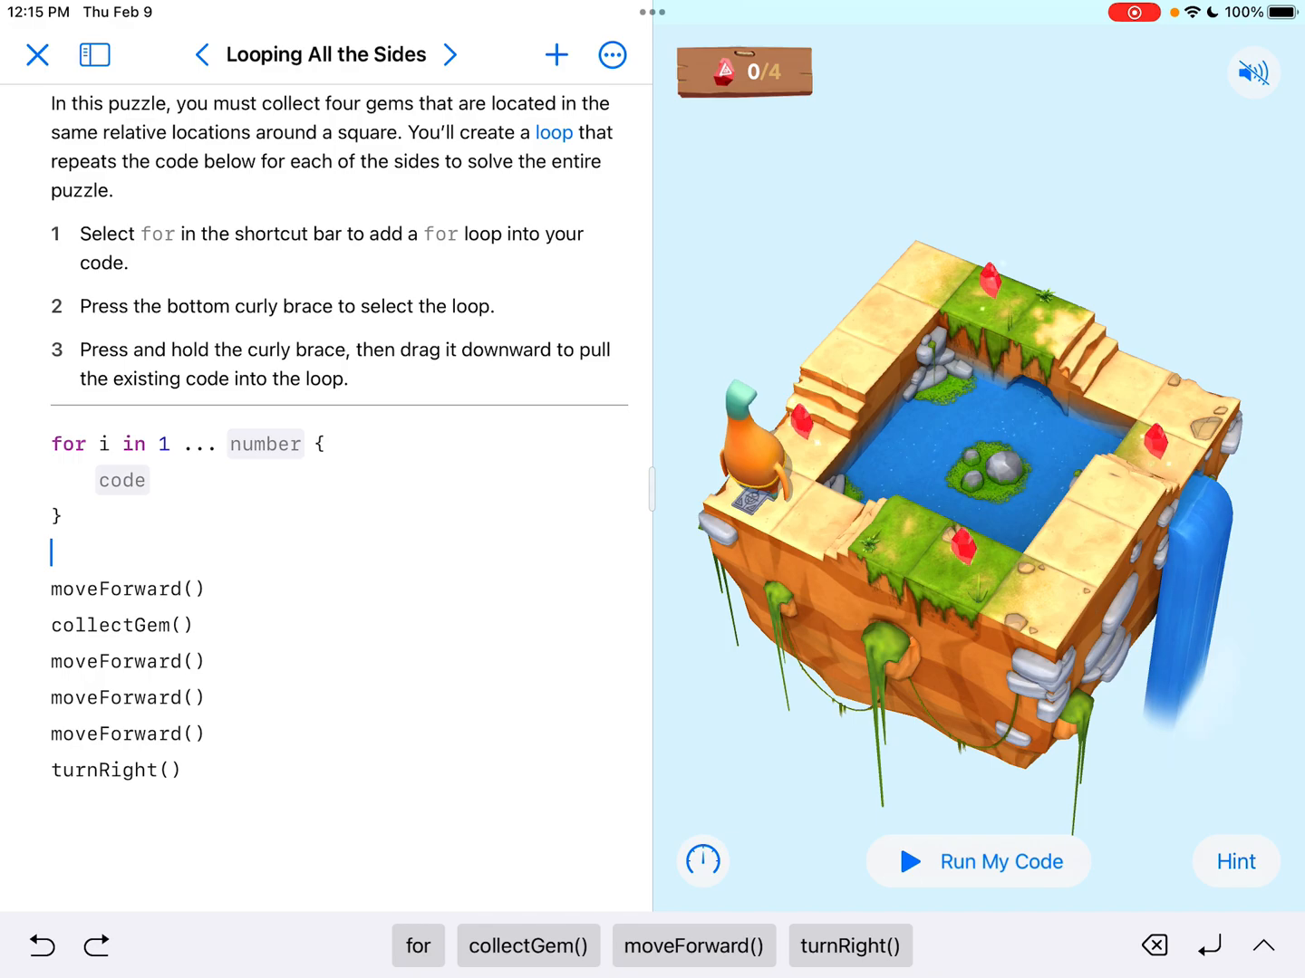
left_click(56, 517)
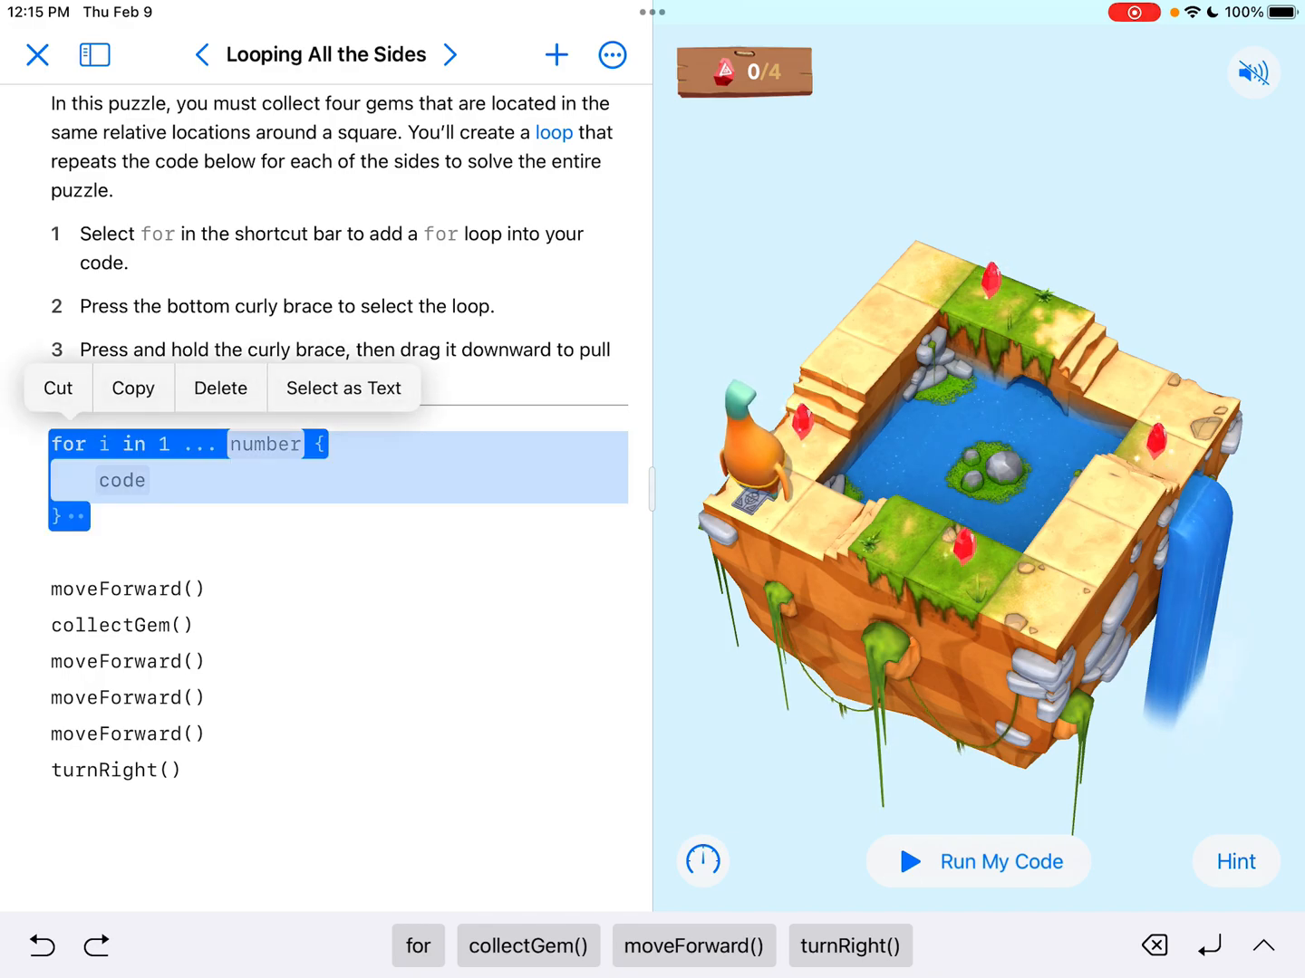
Drag the loop's closing brace below turnRight() so all six commands repeat 4 times.
left_click_drag(60, 517, 60, 707)
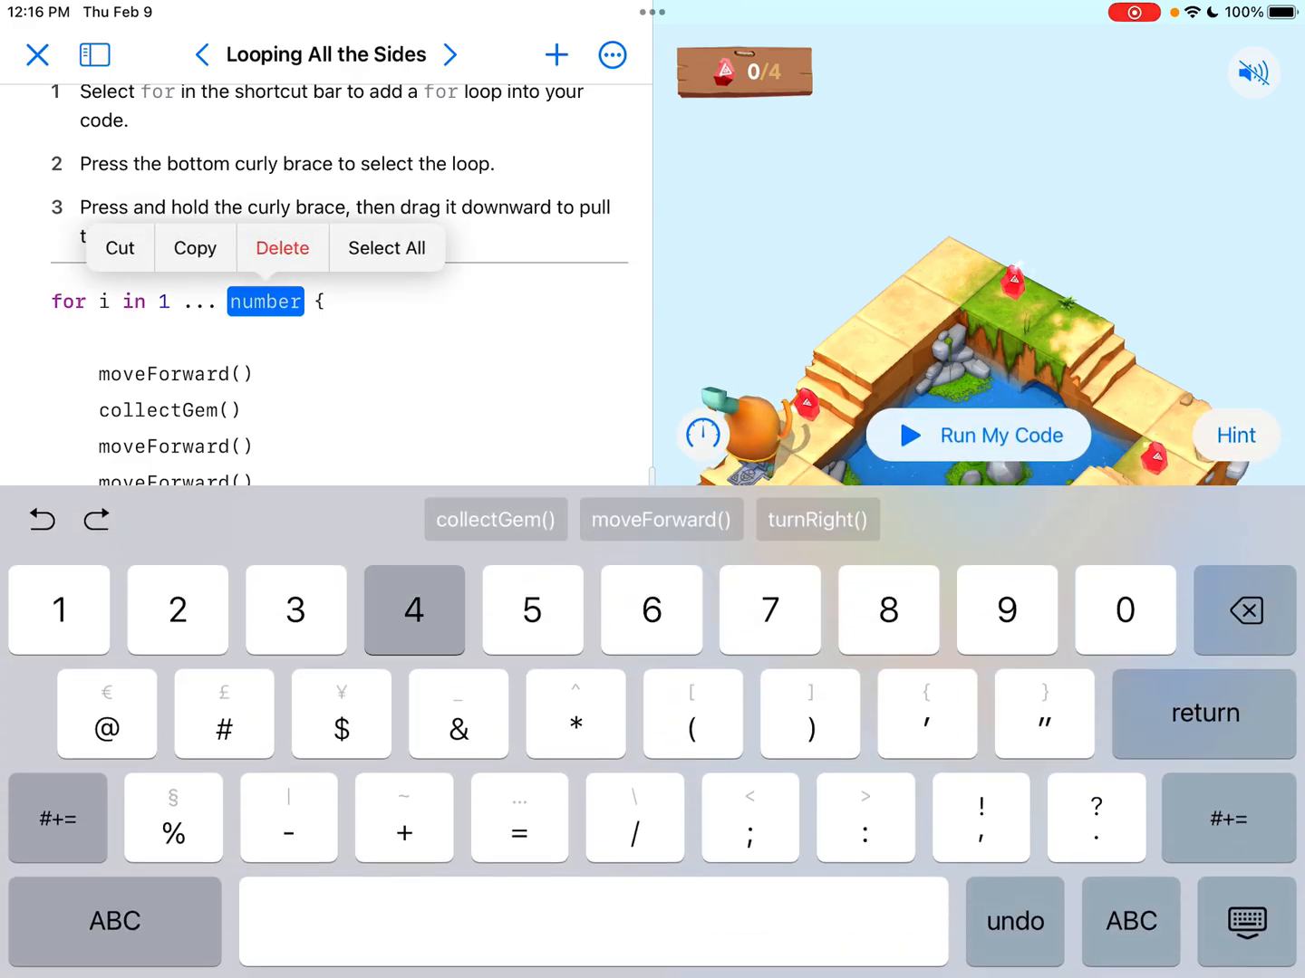
type("4")
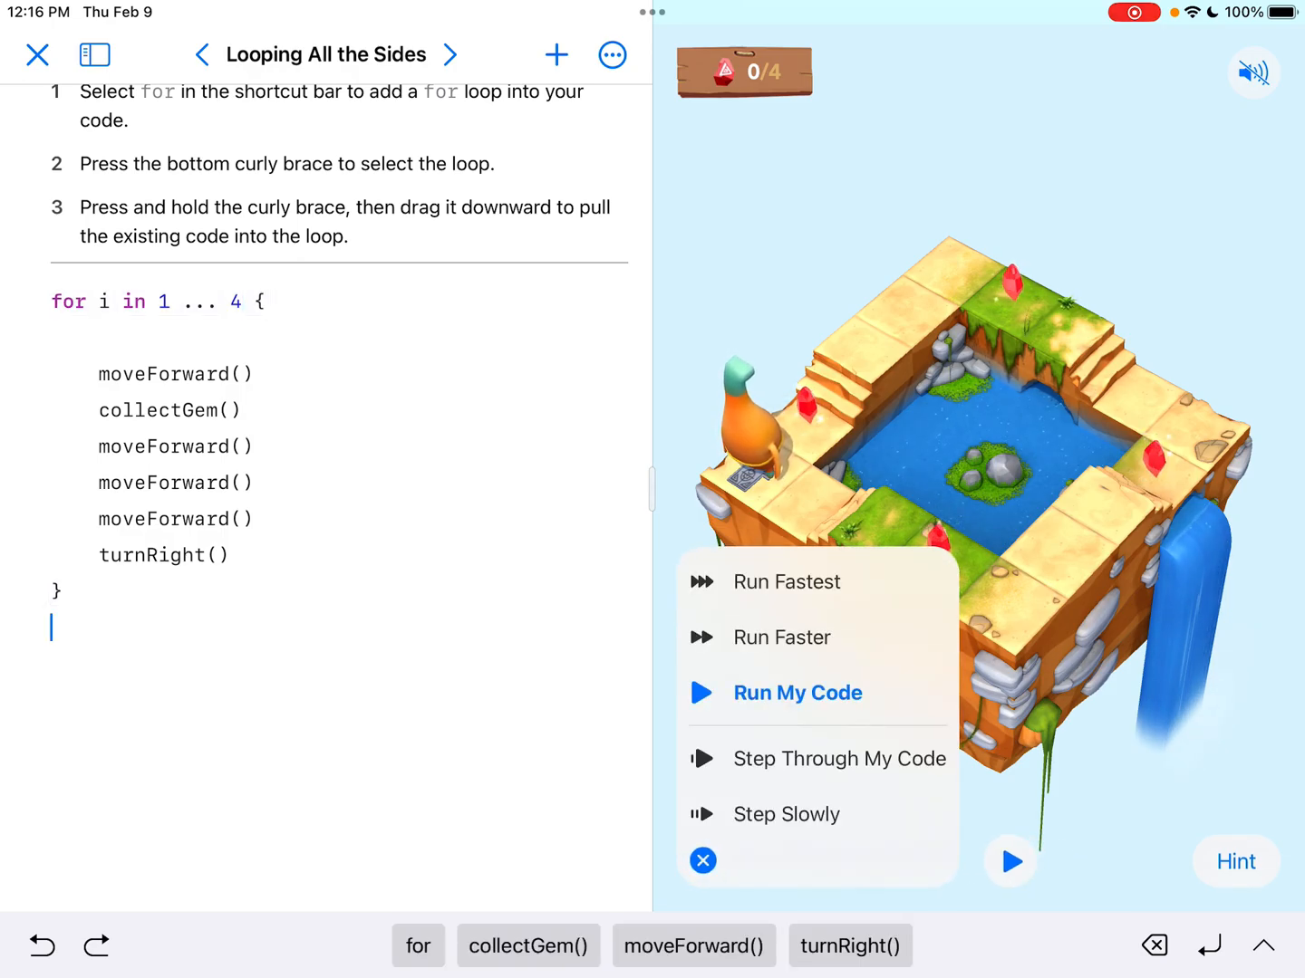
Run the looped code to collect all 4 gems and dismiss the Excellent! message.
left_click(797, 693)
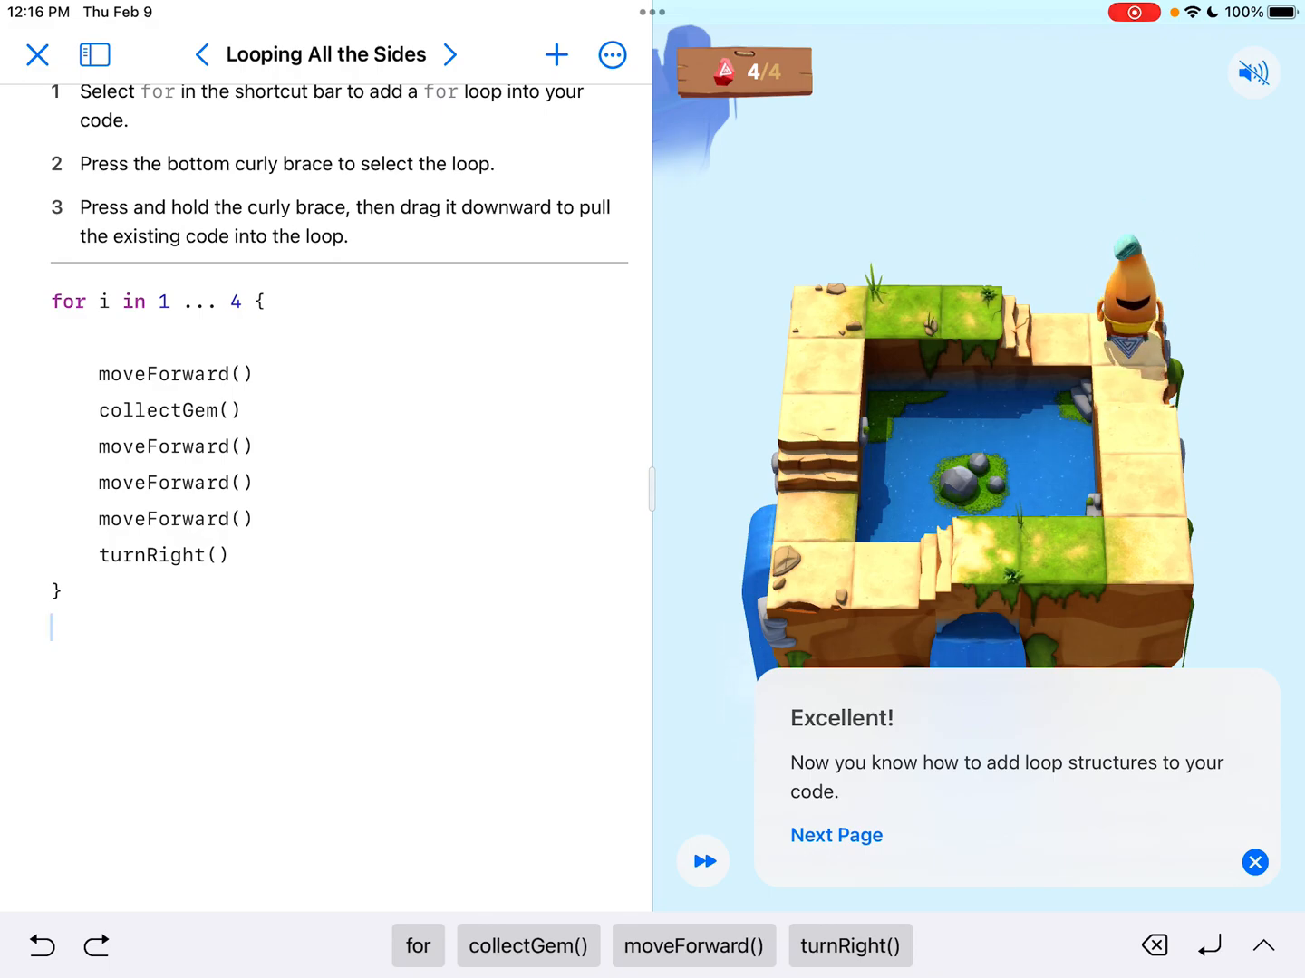
left_click(51, 631)
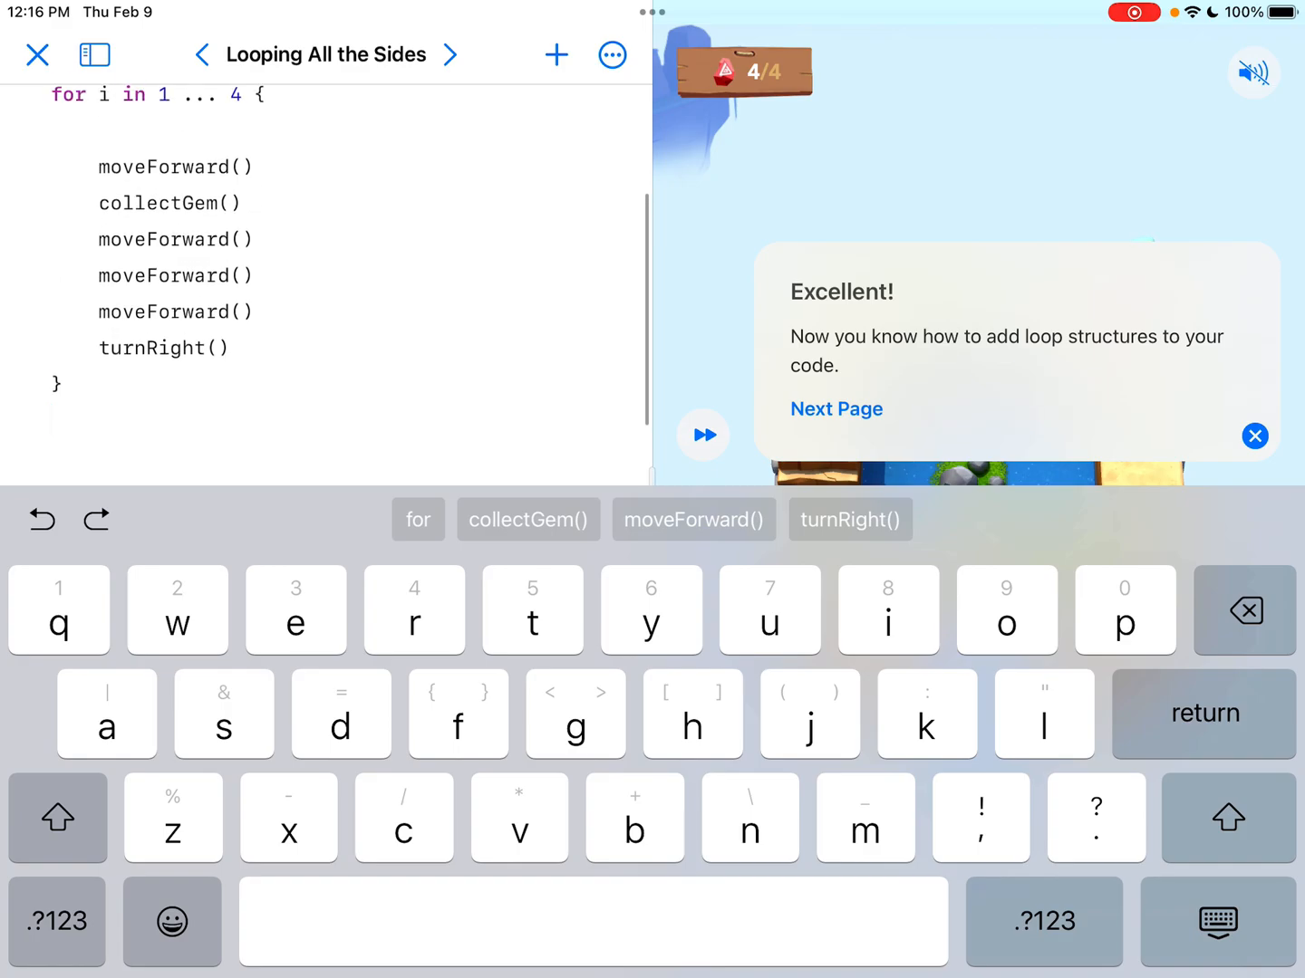
left_click(1254, 435)
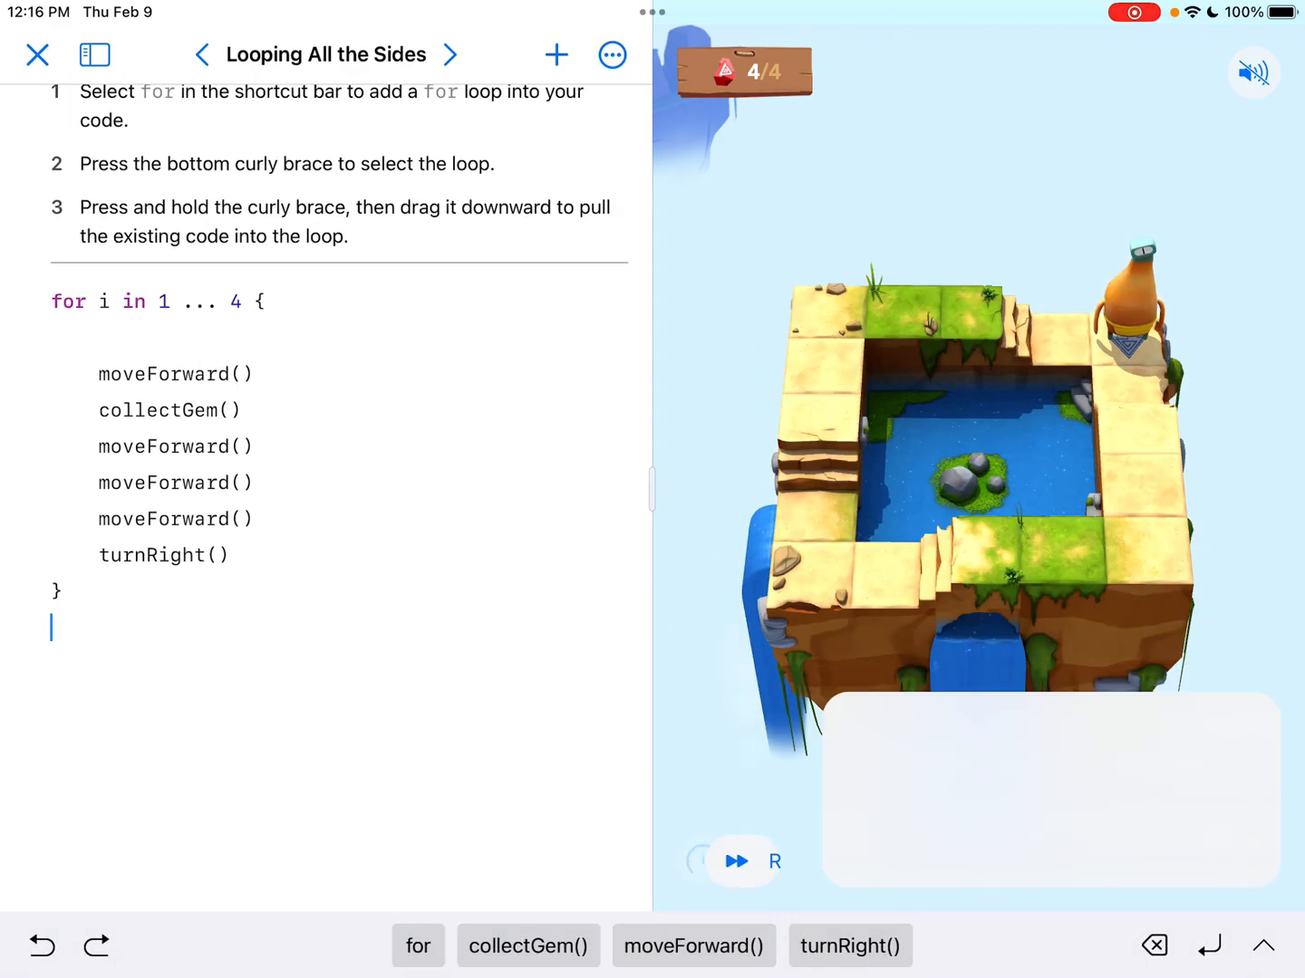